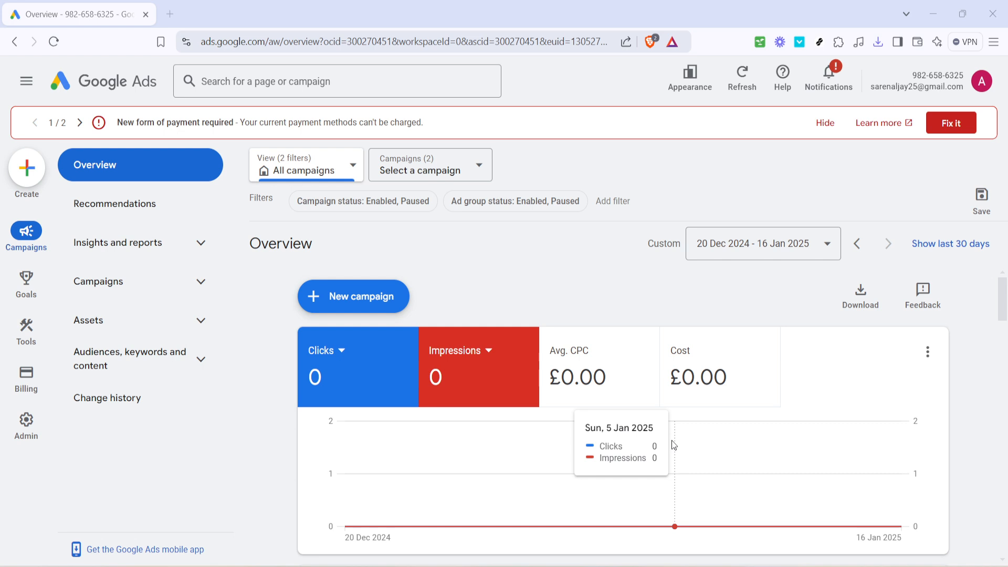
- Expand the Campaigns section in the left navigation and go to the all-campaigns list
{"action": "left_click", "coordinate": [25, 379]}
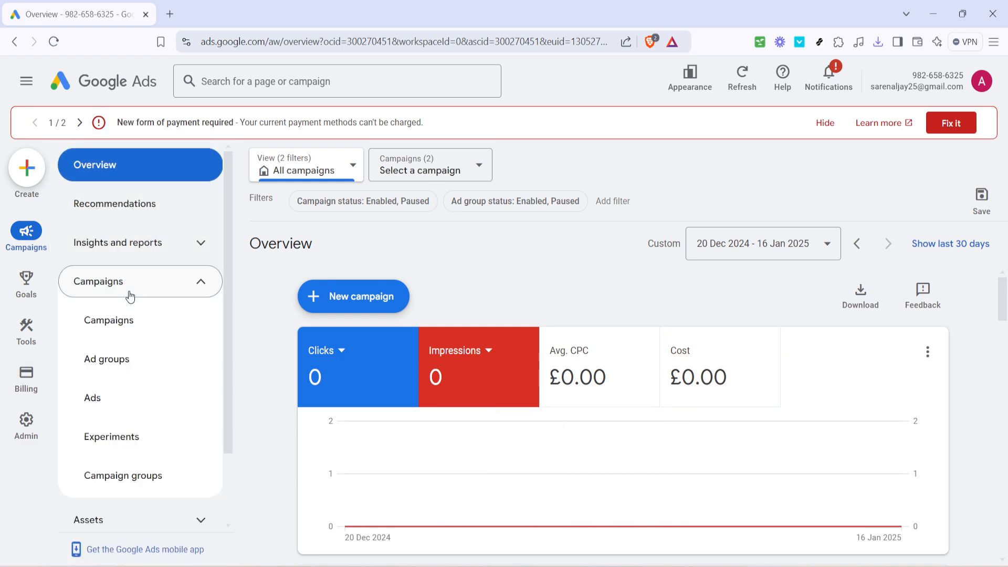
{"action": "left_click", "coordinate": [108, 320]}
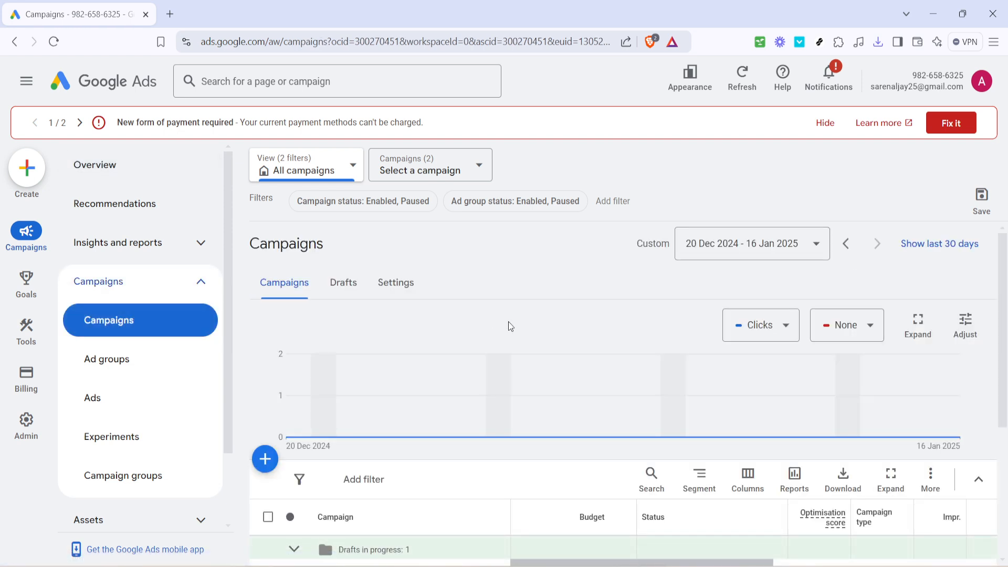
- Open Campaign #1 from the campaigns table to view its ad groups
{"action": "scroll", "scroll_direction": "down", "scroll_amount": 3}
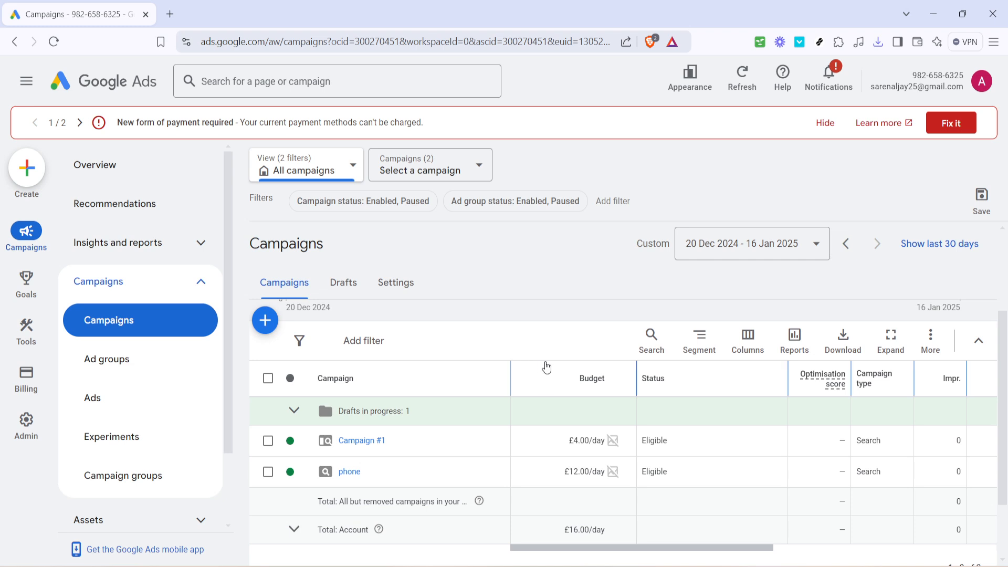
{"action": "mouse_move", "coordinate": [519, 348]}
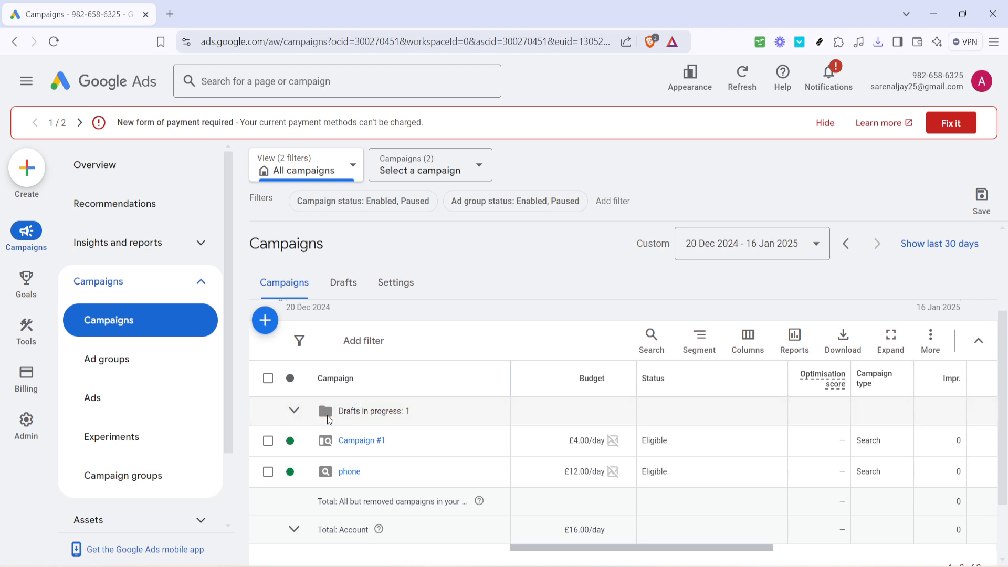
{"action": "mouse_move", "coordinate": [339, 445]}
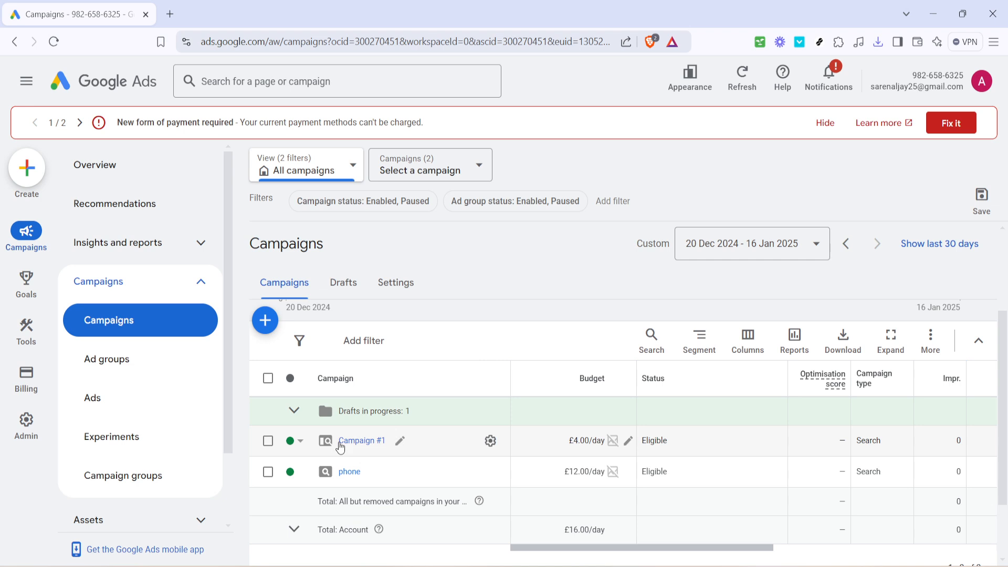
{"action": "left_click", "coordinate": [363, 440]}
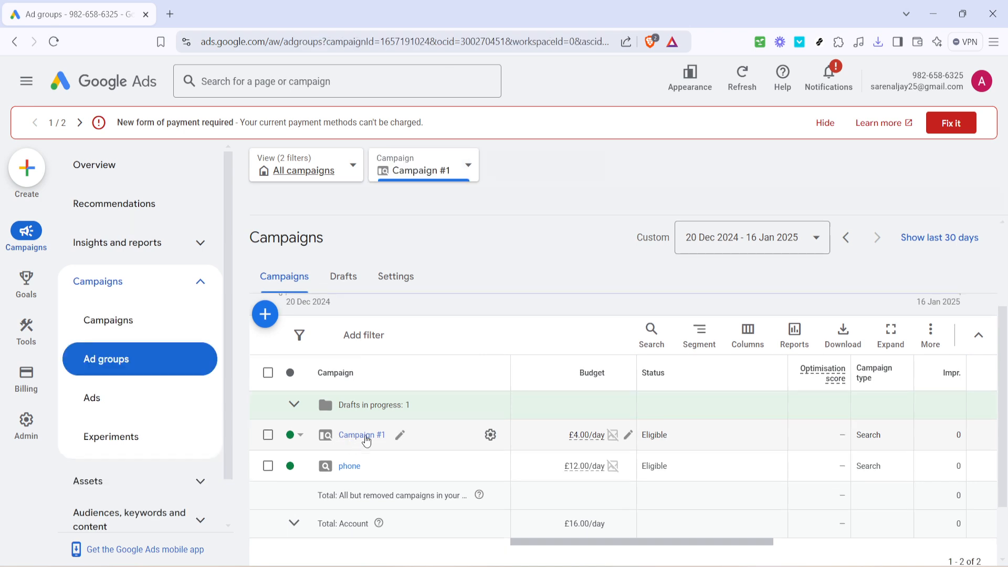
{"action": "left_click", "coordinate": [361, 434]}
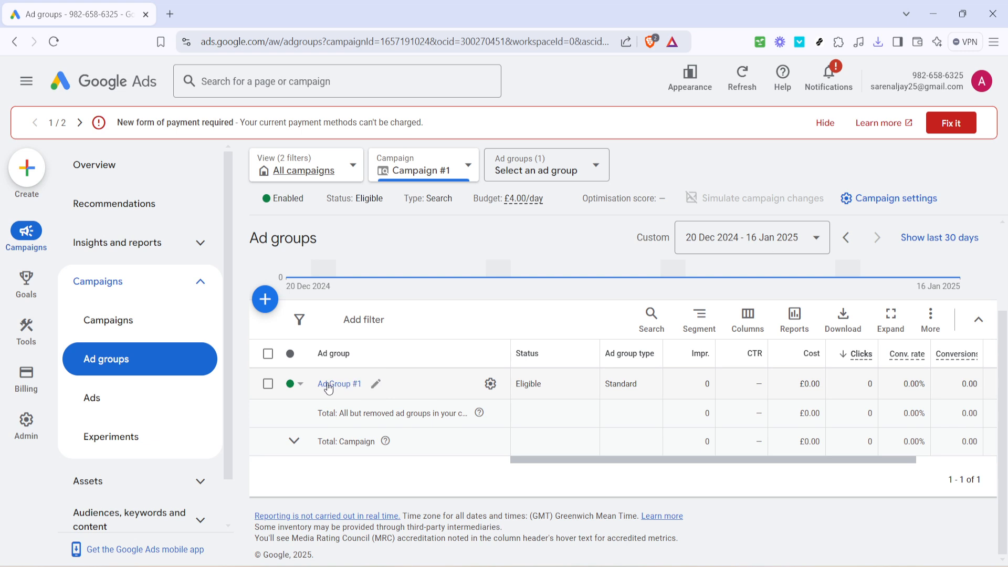
- Open Ad Group #1 from the ad groups table to view its search keywords
{"action": "left_click", "coordinate": [339, 384]}
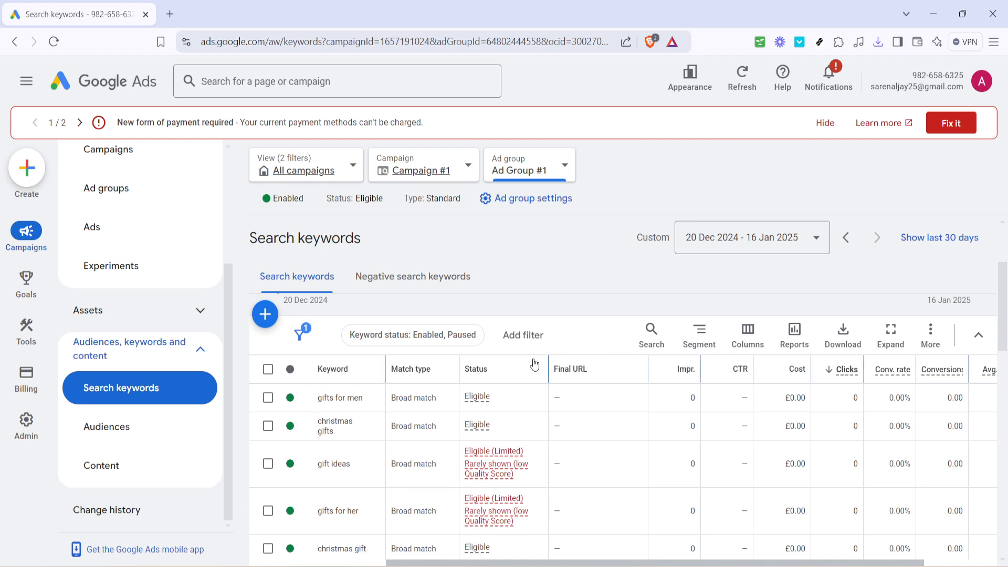
{"action": "mouse_move", "coordinate": [533, 365]}
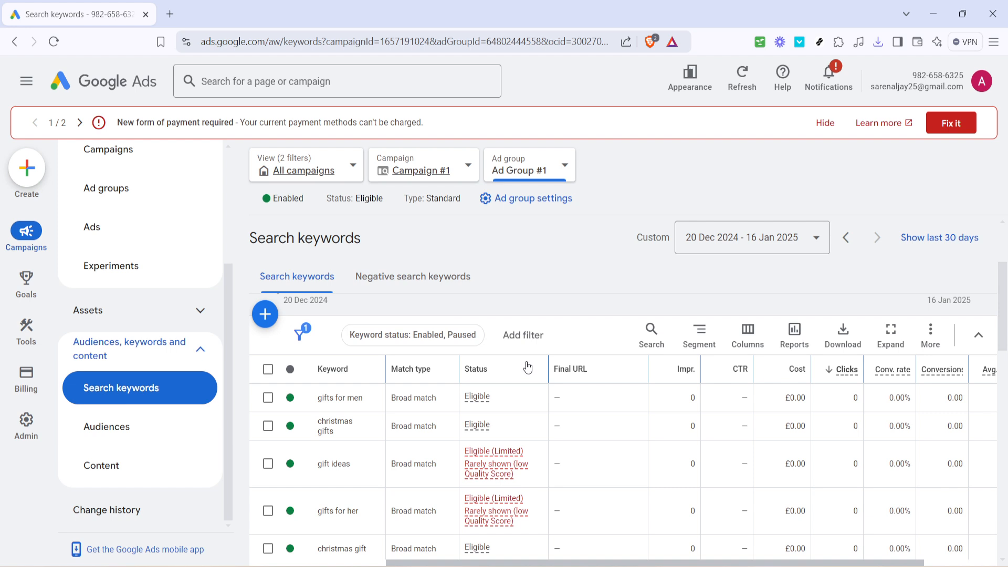
{"action": "mouse_move", "coordinate": [526, 368]}
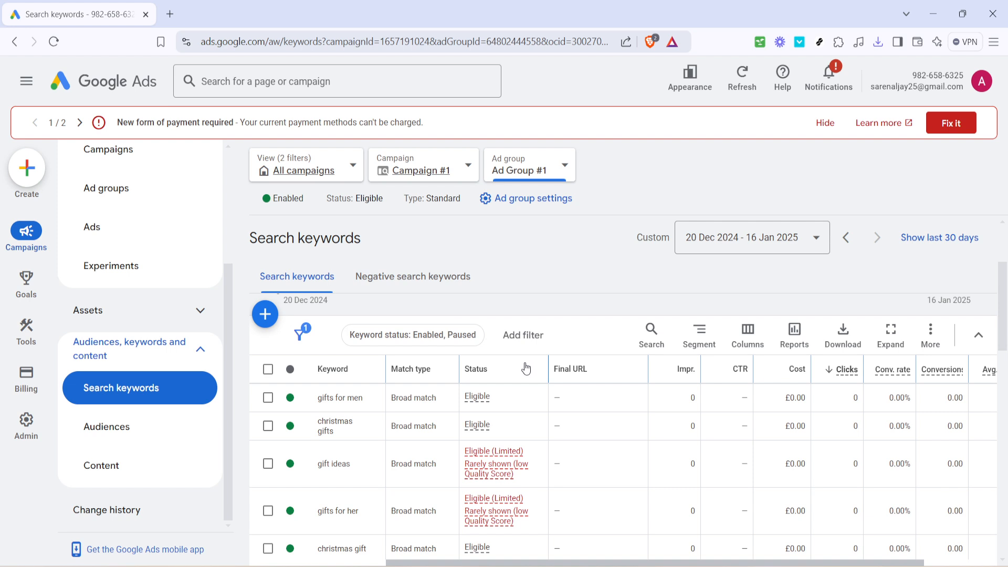
{"action": "mouse_move", "coordinate": [525, 368]}
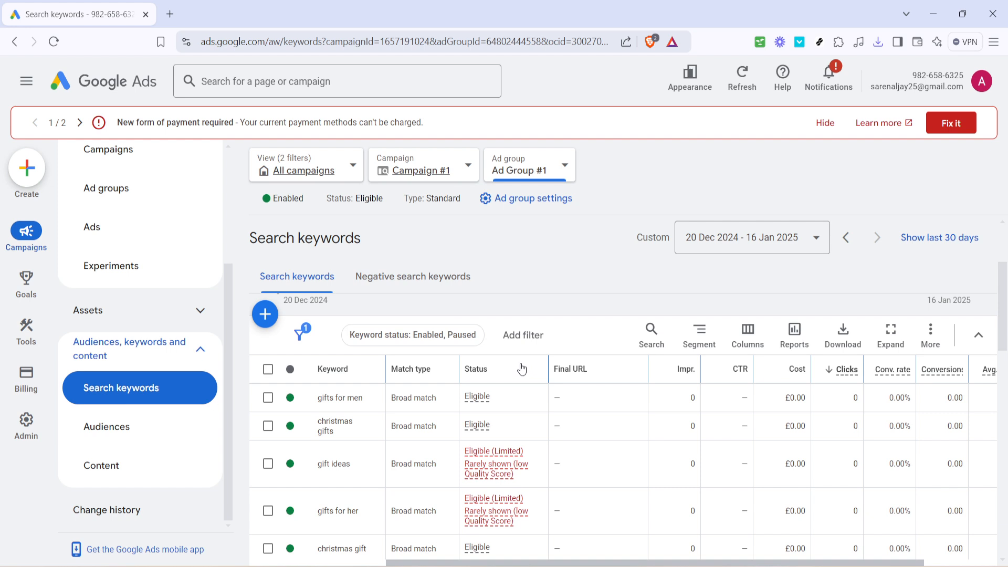
{"action": "mouse_move", "coordinate": [502, 372]}
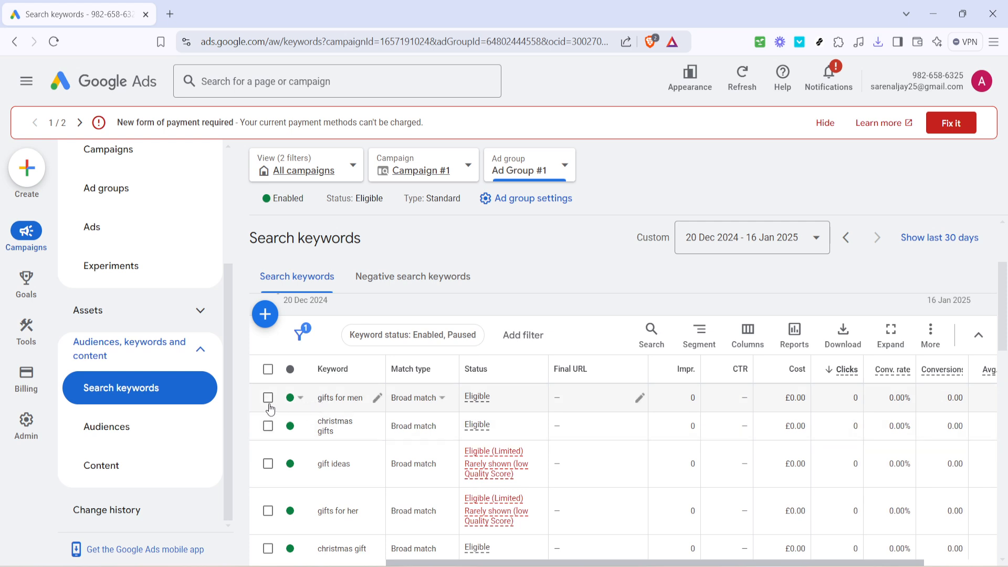
- Select the keywords 'gifts for men' and 'christmas gifts' together for a bulk change
{"action": "left_click", "coordinate": [268, 396]}
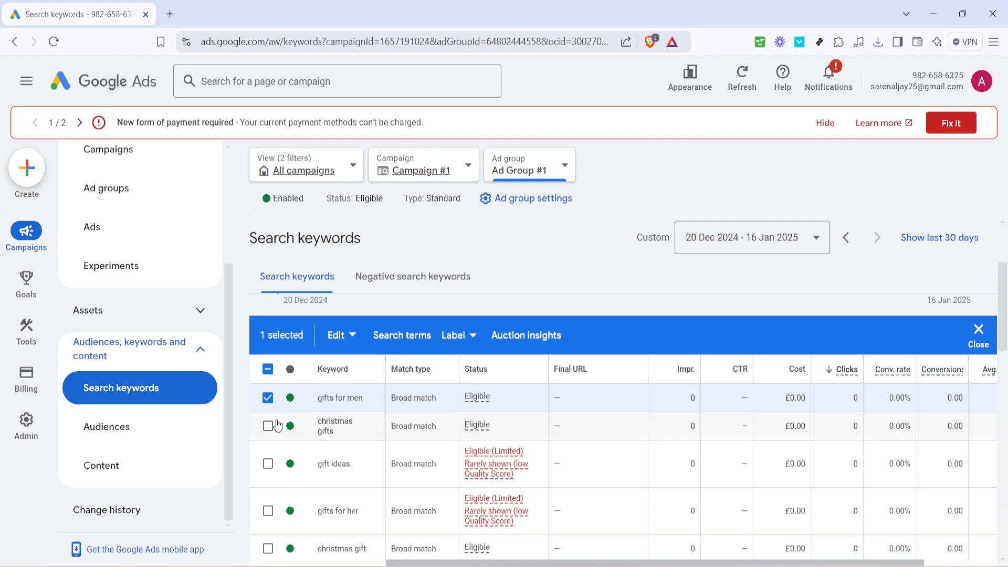
{"action": "left_click", "coordinate": [268, 425]}
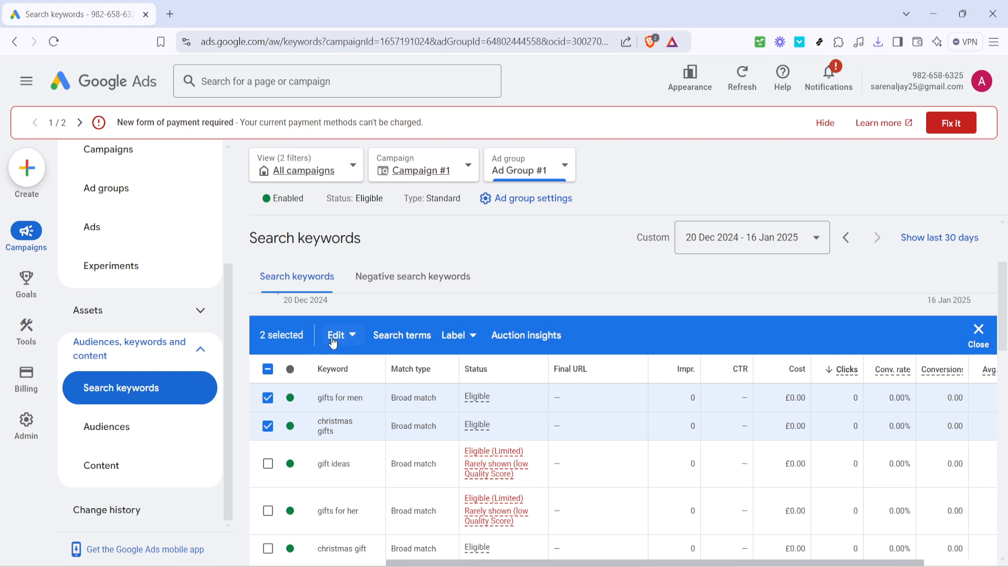
{"action": "left_click", "coordinate": [338, 335]}
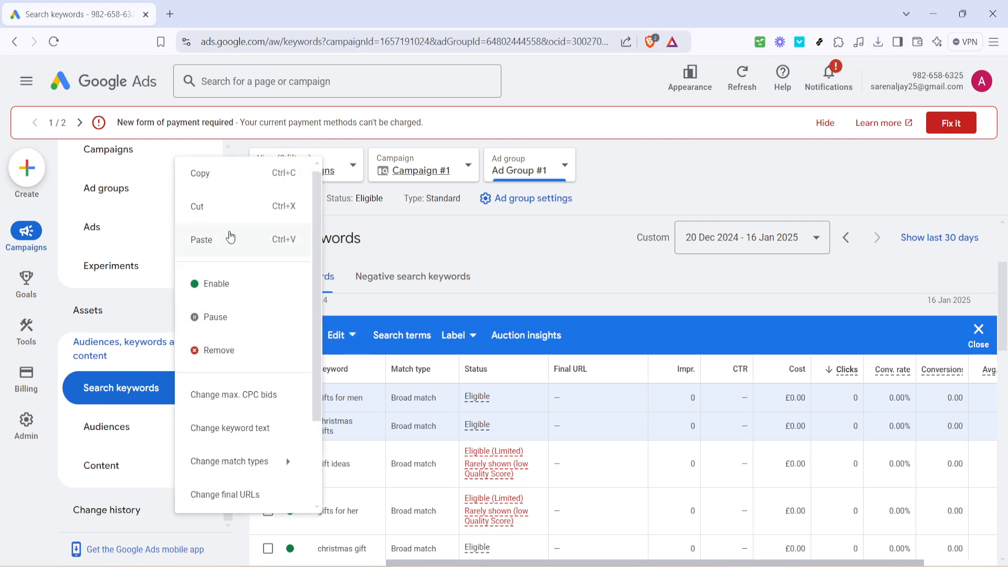
{"action": "mouse_move", "coordinate": [231, 283]}
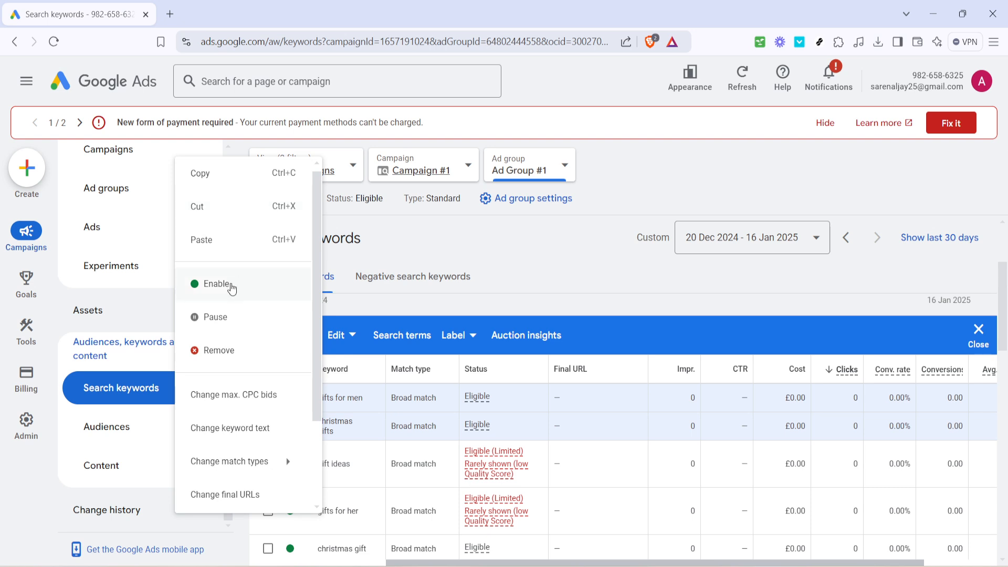
{"action": "mouse_move", "coordinate": [240, 218]}
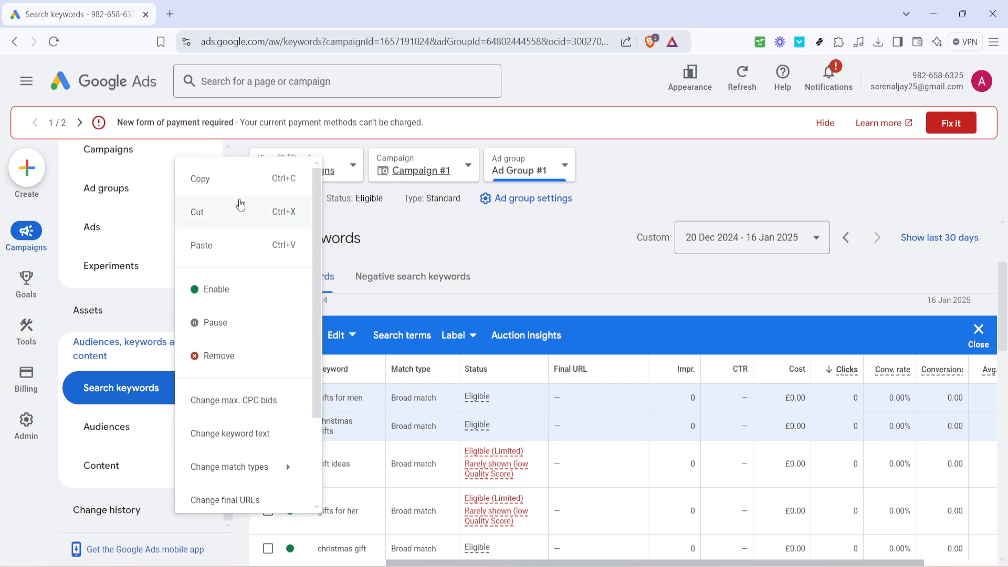
{"action": "mouse_move", "coordinate": [554, 282]}
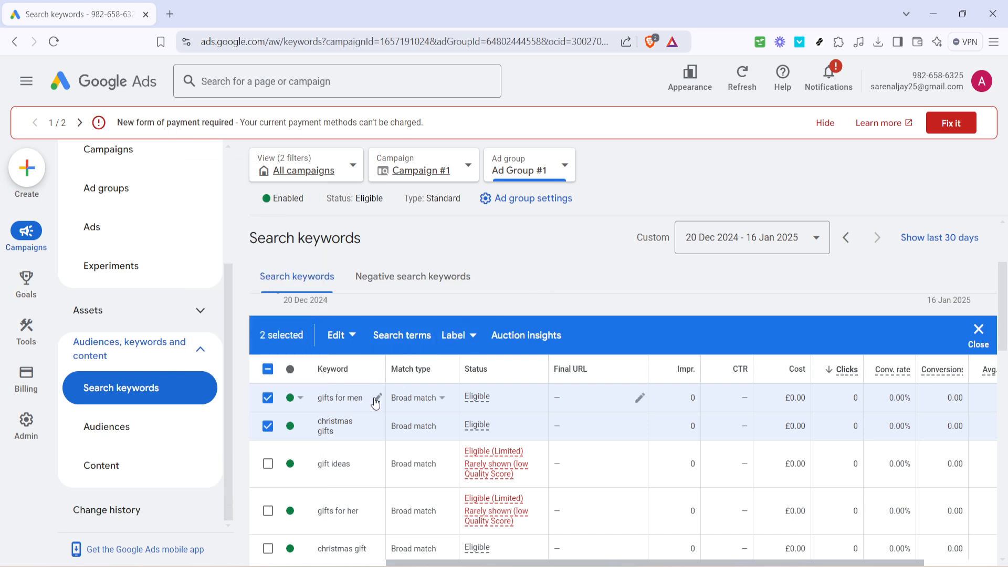
{"action": "left_click", "coordinate": [377, 397]}
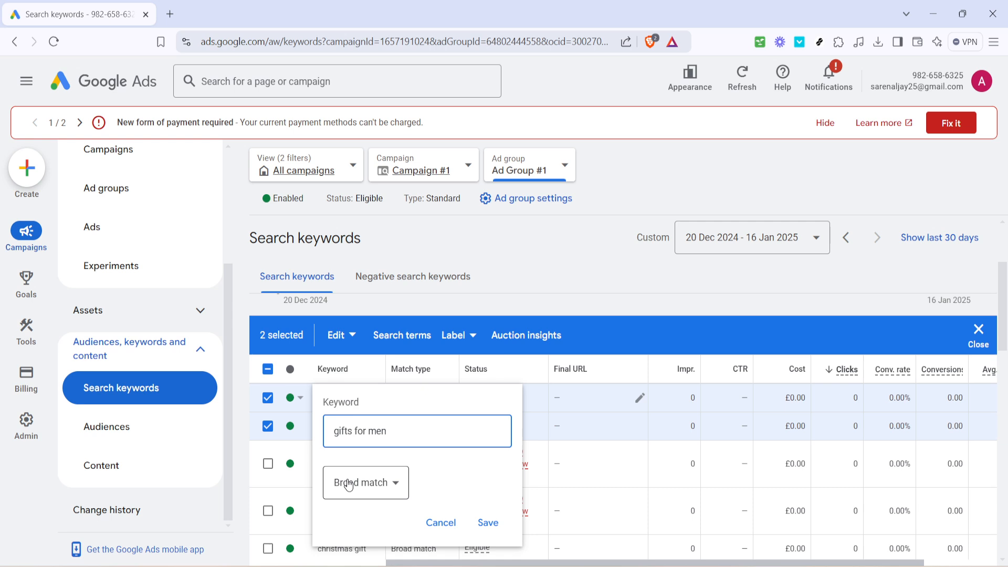
{"action": "left_click", "coordinate": [363, 482]}
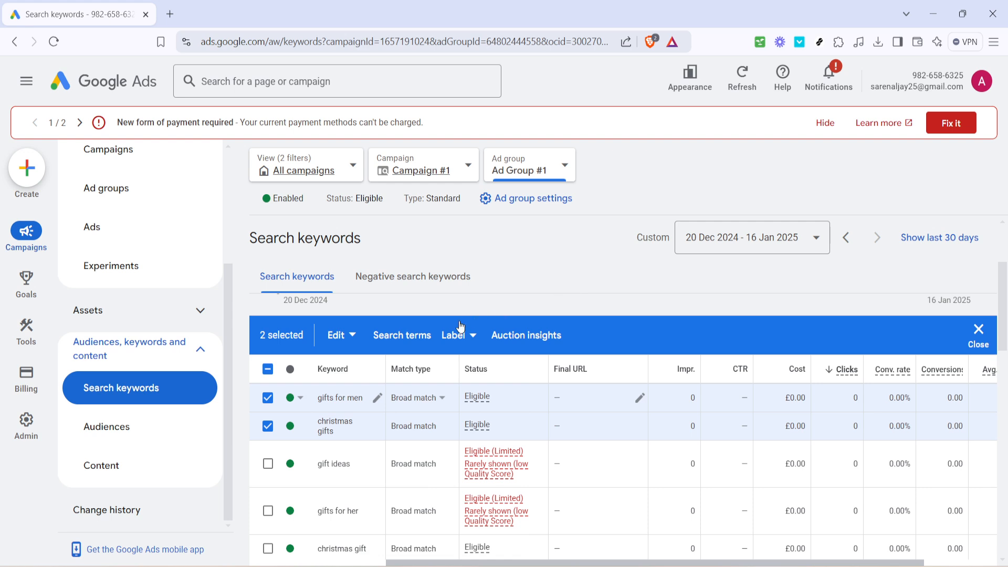
{"action": "mouse_move", "coordinate": [597, 292]}
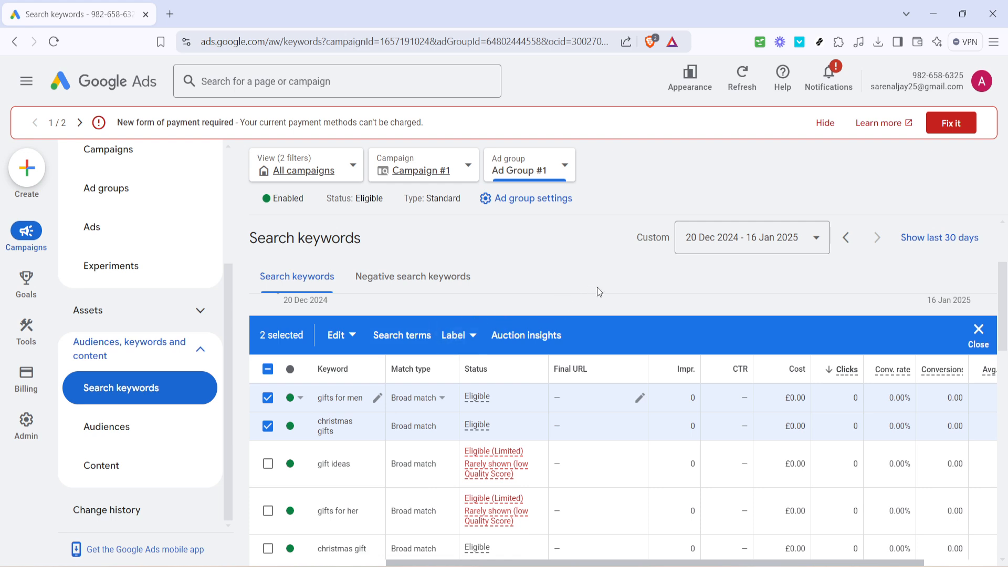